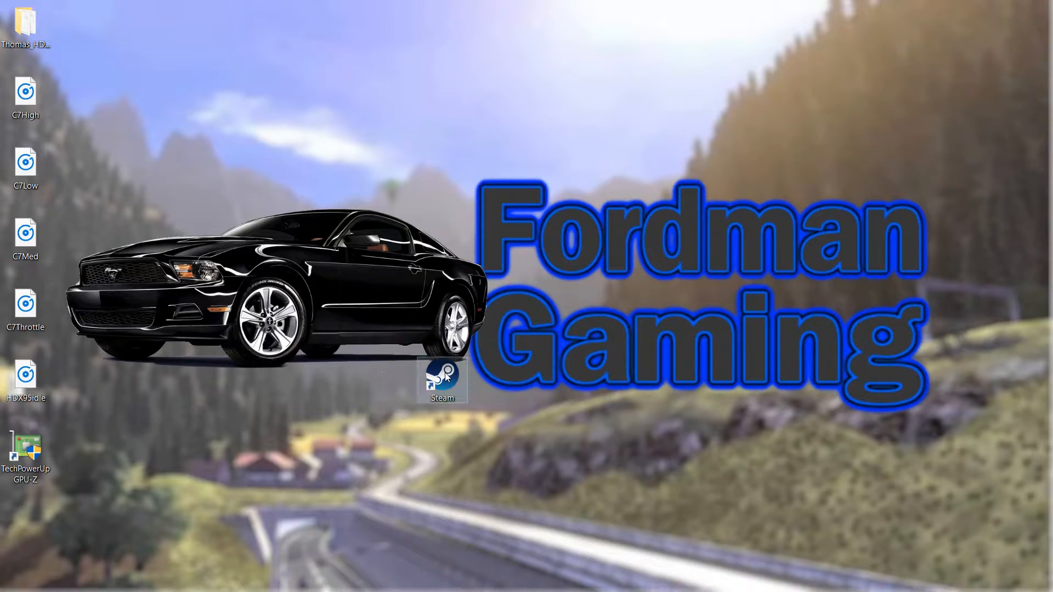
Launch Steam from its desktop shortcut using Run as administrator
click(441, 378)
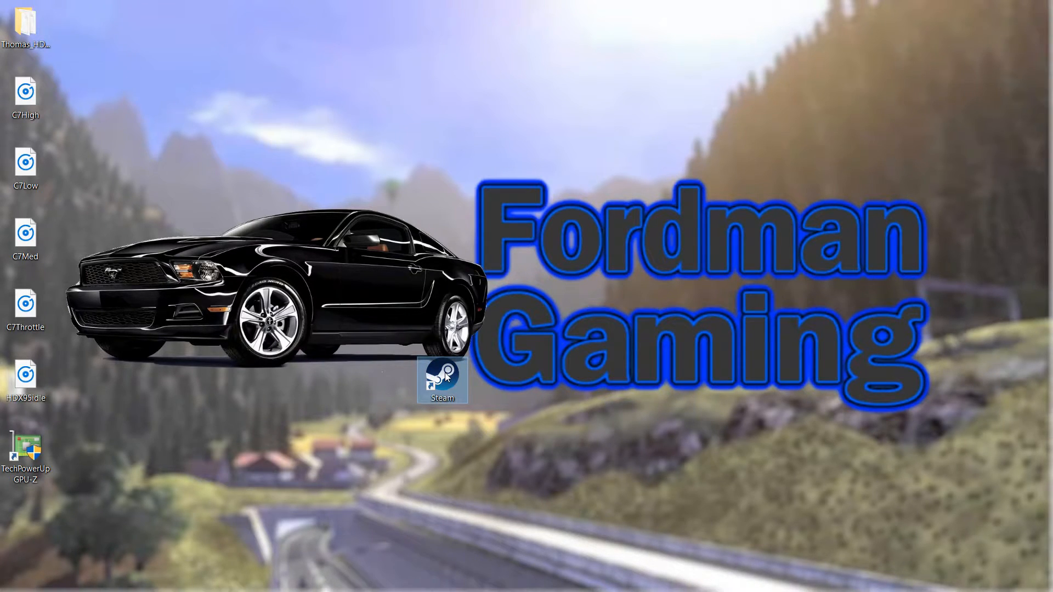
right_click(441, 379)
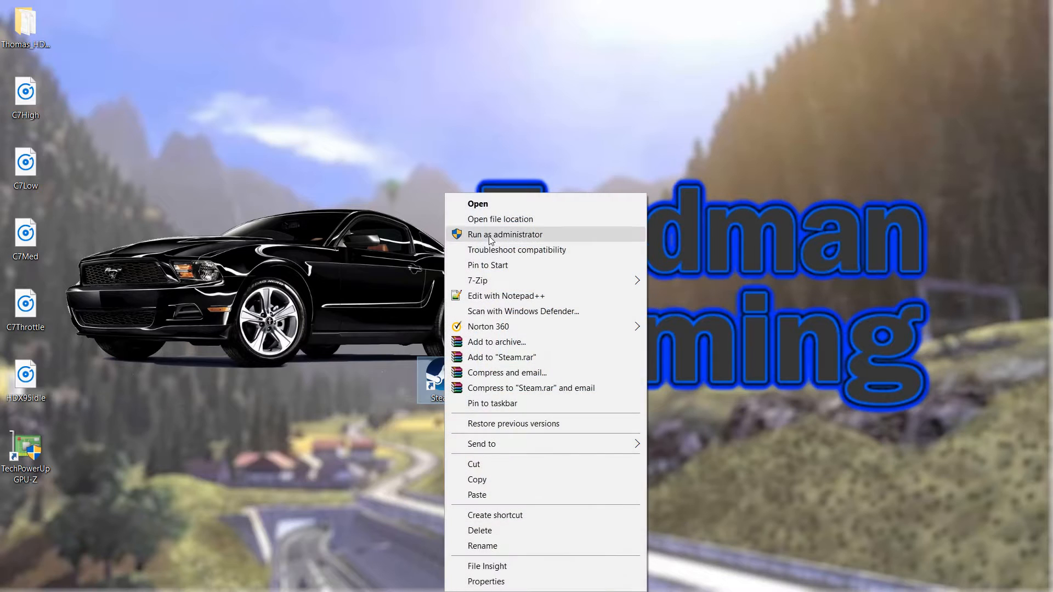
click(491, 247)
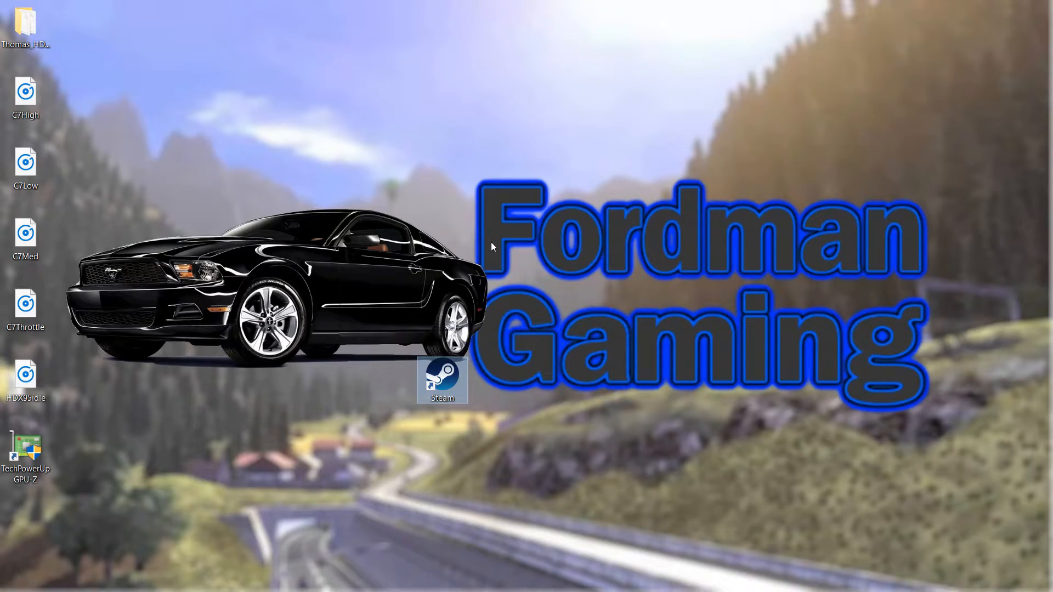
Open the Steam games library and launch BeamNG.drive
double_click(442, 377)
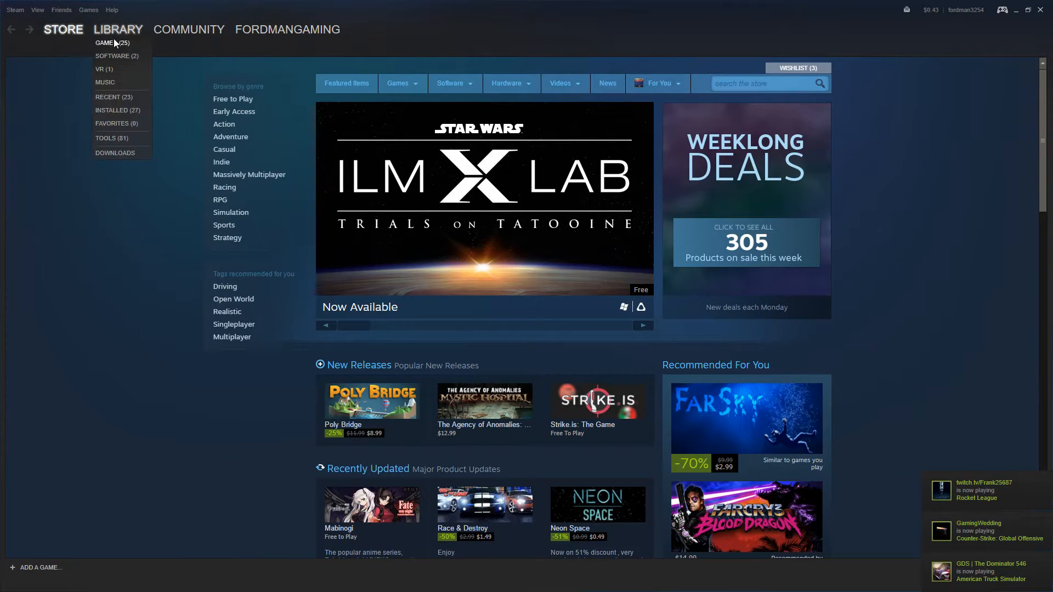
click(105, 42)
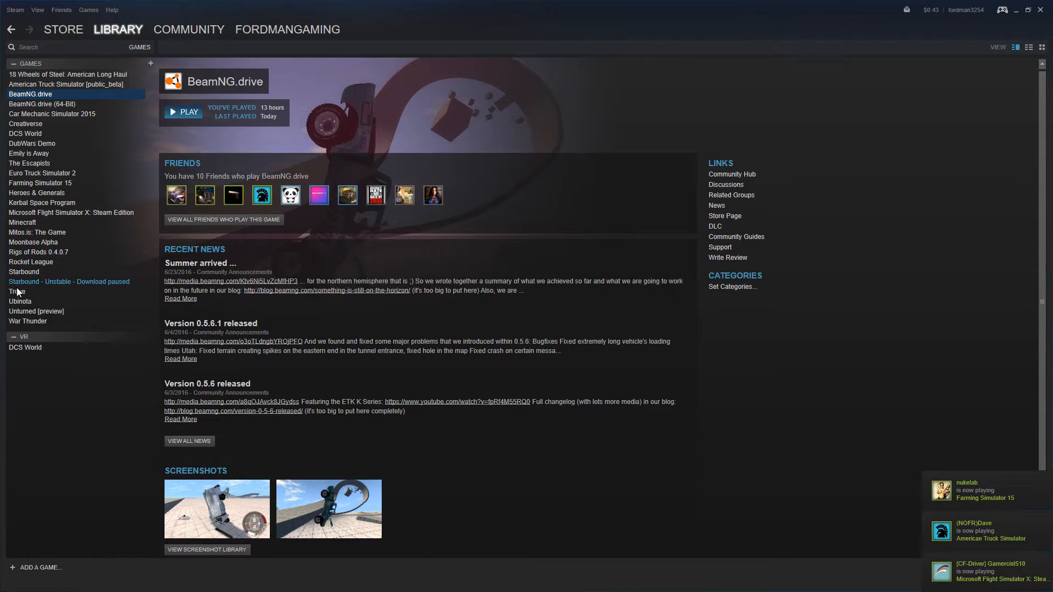
click(182, 111)
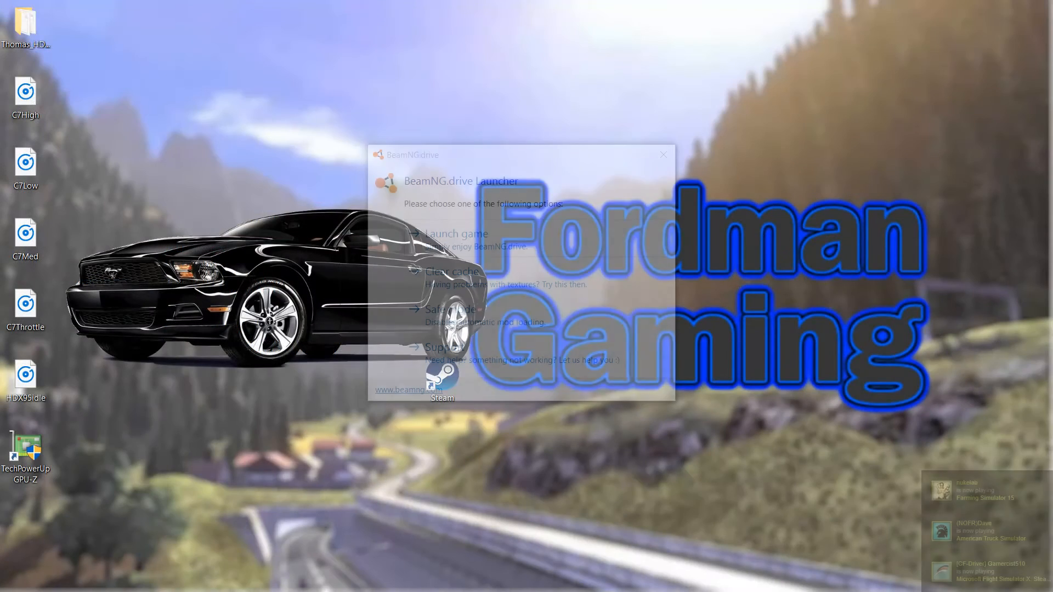
Start BeamNG.drive with Launch game in the launcher
click(455, 233)
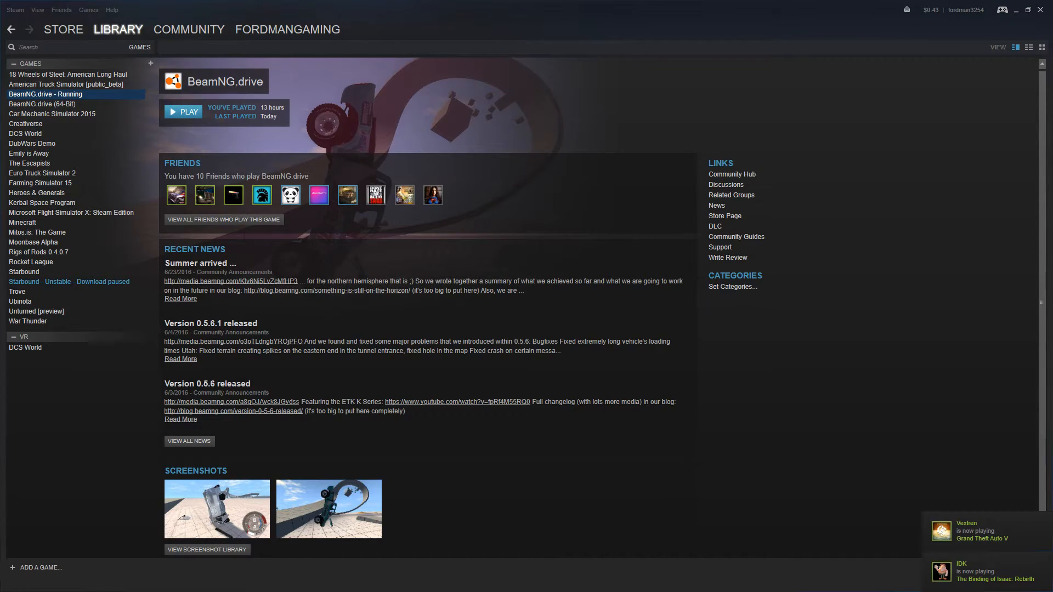
Show the Steam friends list over BeamNG.drive and drag it into position
click(183, 112)
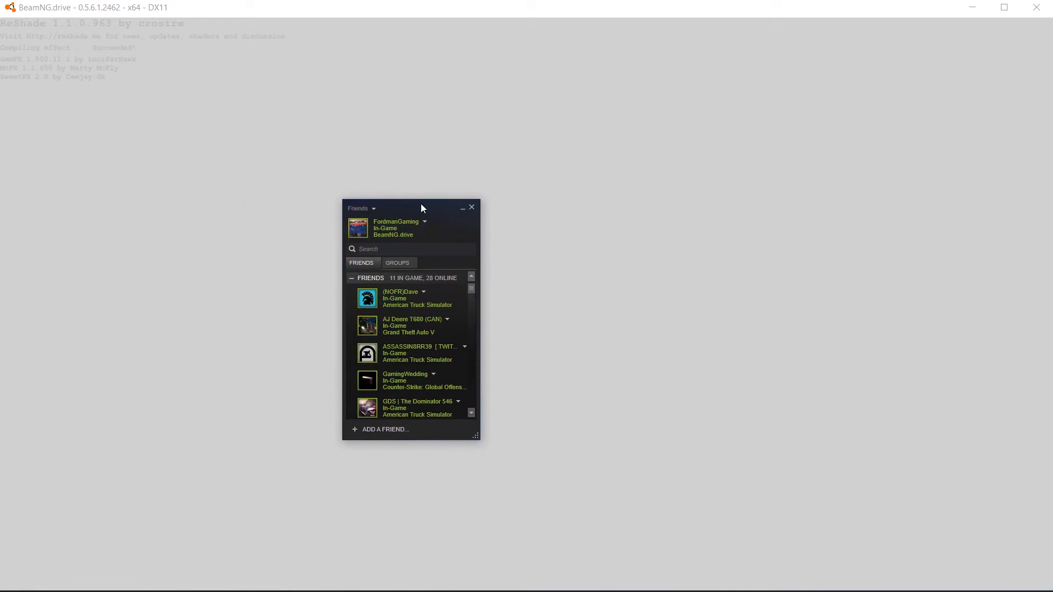
drag(422, 207, 535, 194)
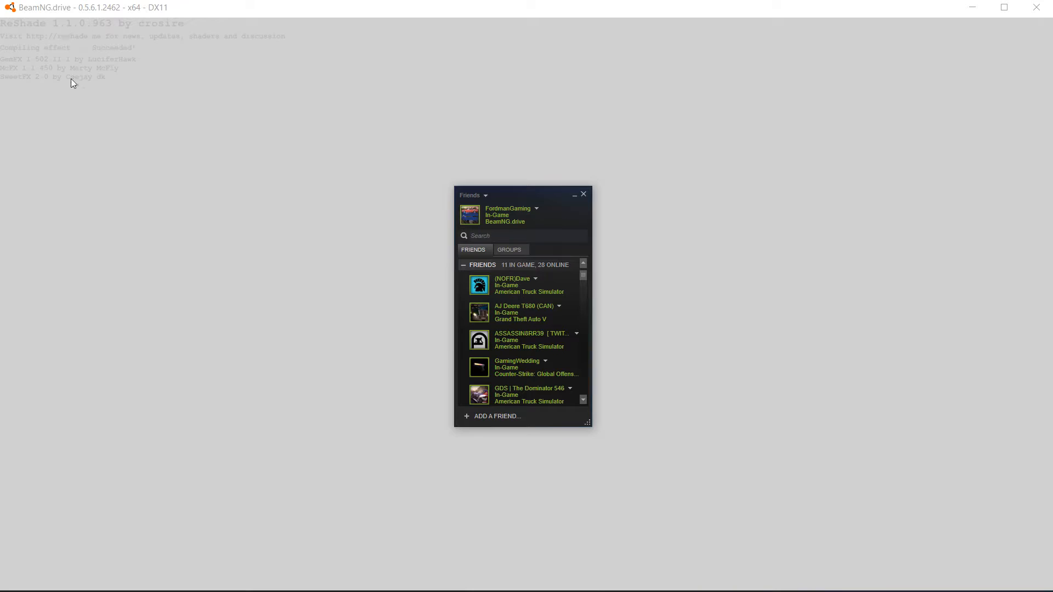